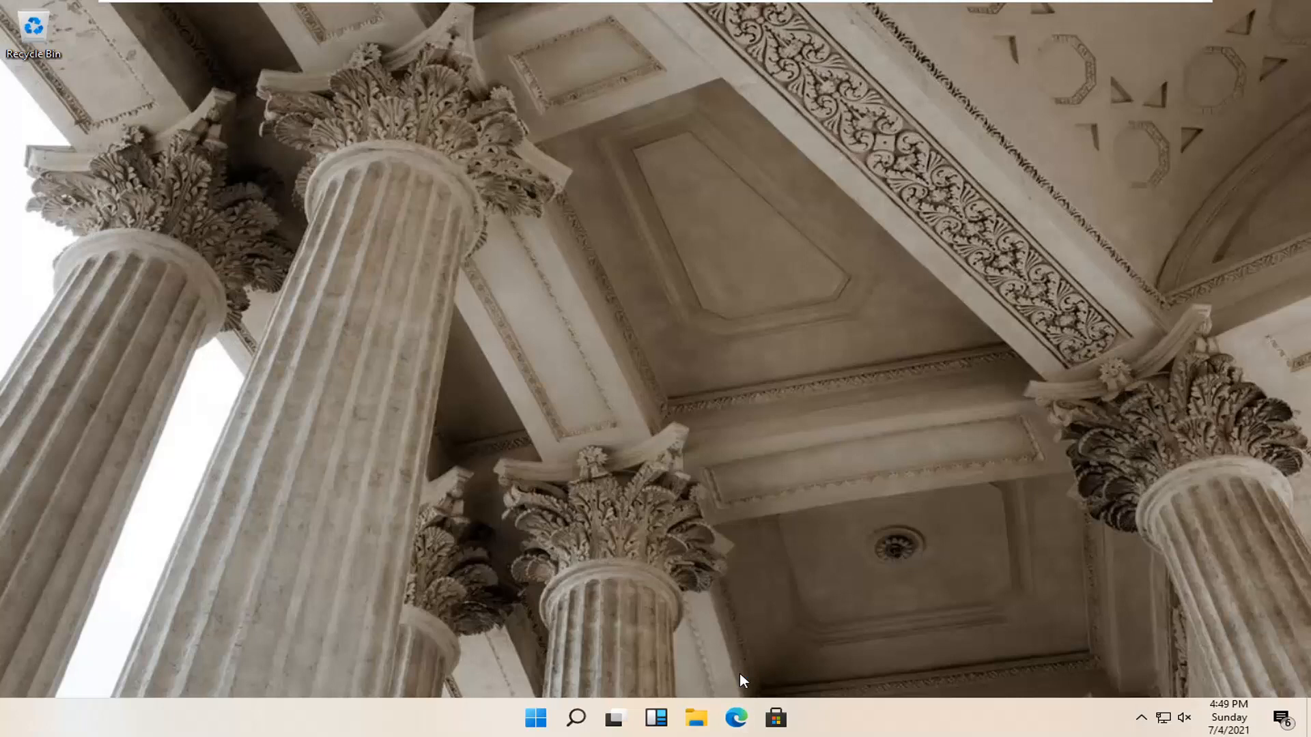
{"action": "mouse_move", "coordinate": [747, 672]}
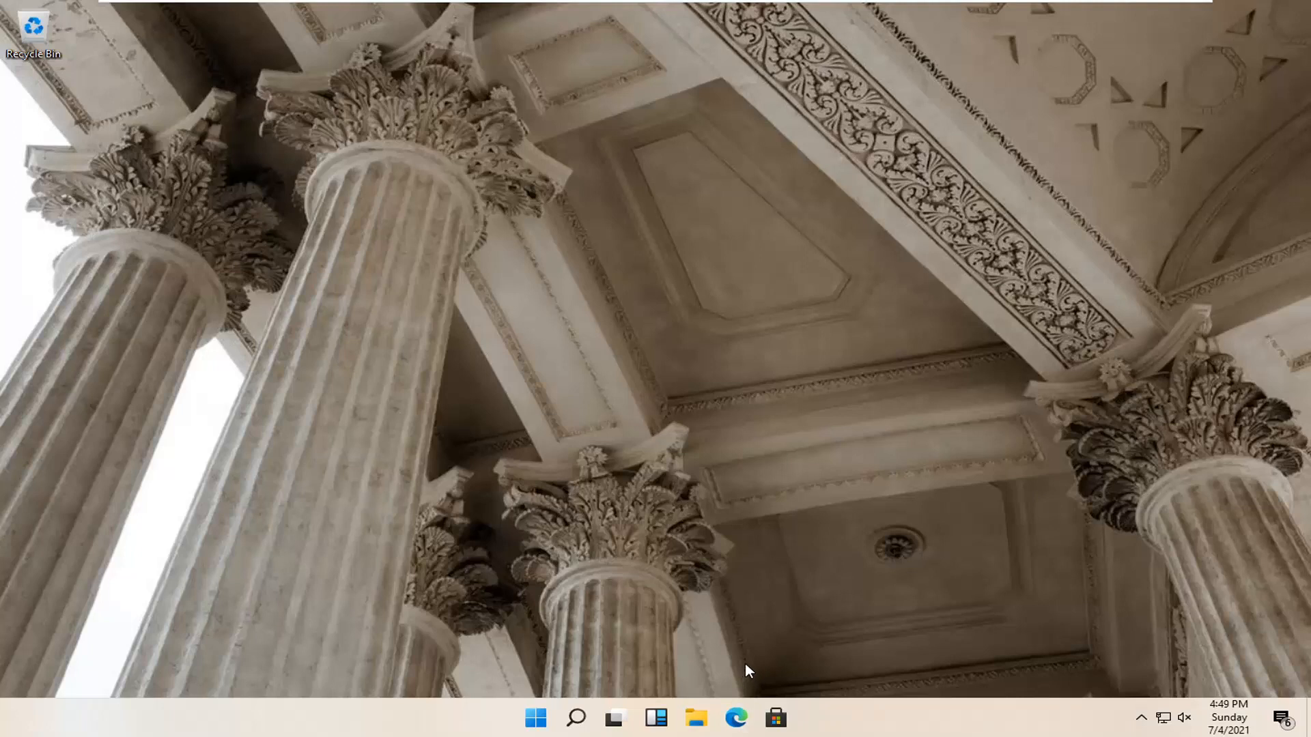
Launch Edge and run a Google search for 'directx12 download'
{"action": "left_click", "coordinate": [735, 716]}
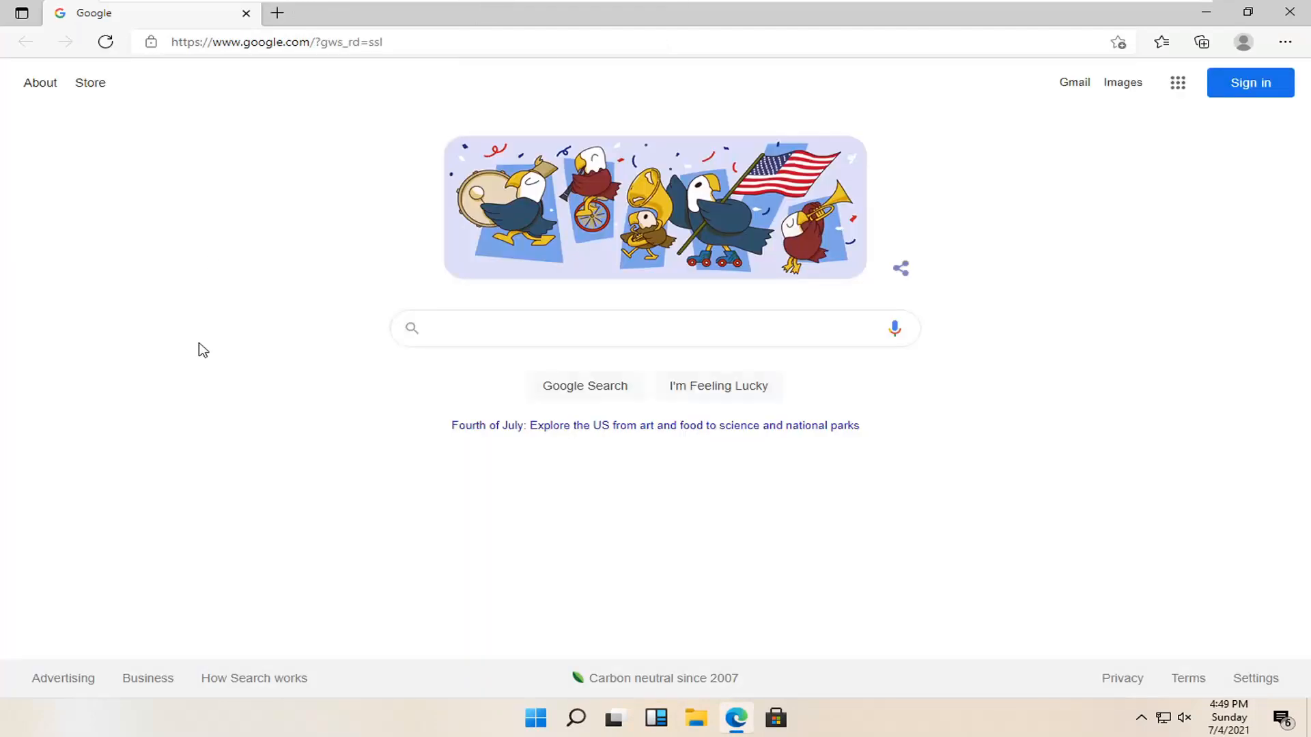
{"action": "type", "text": "directions"}
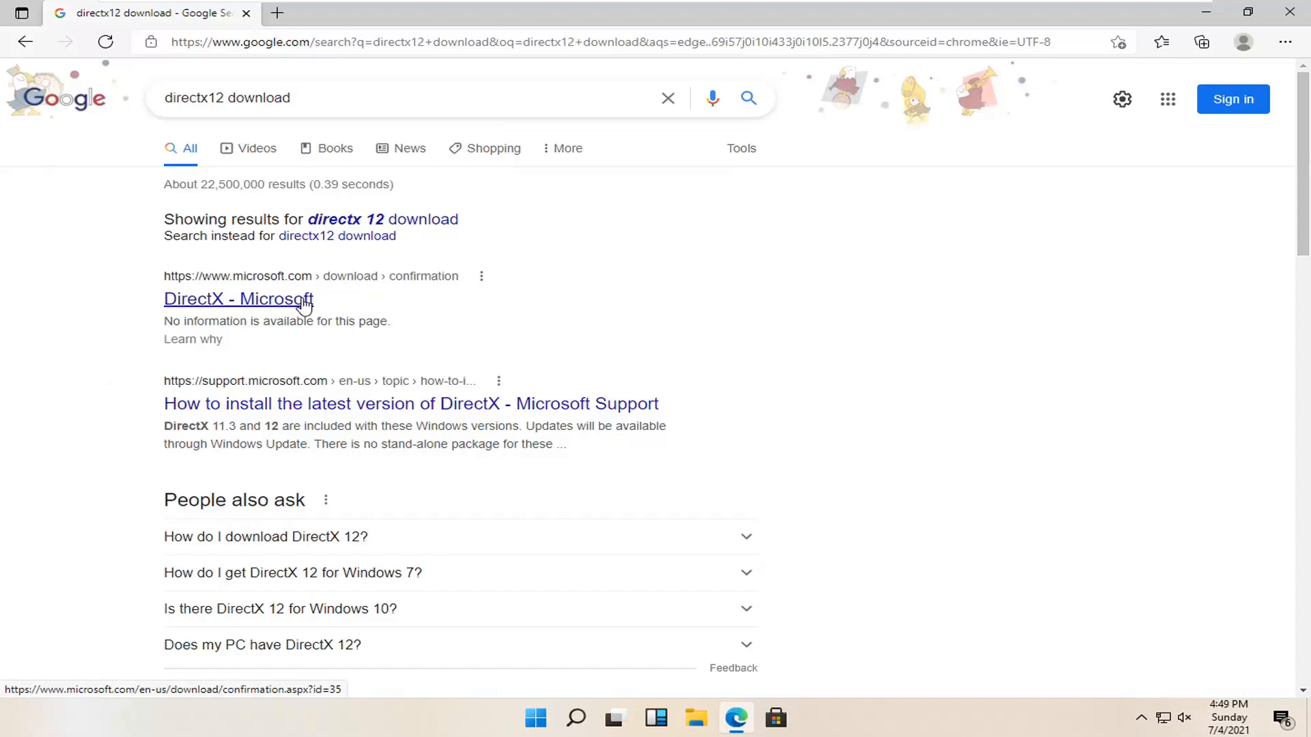
Follow the 'DirectX - Microsoft' result and download dxwebsetup.exe from the confirmation page
{"action": "left_click", "coordinate": [238, 299]}
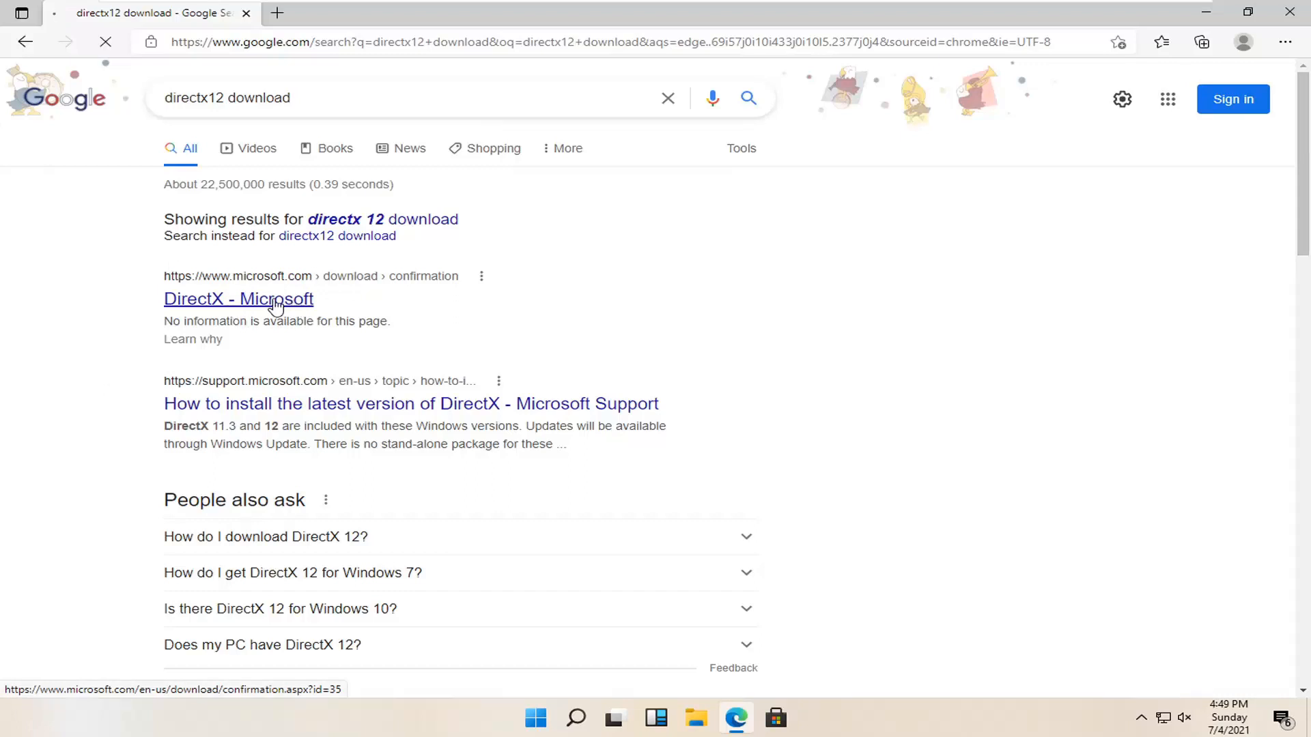
{"action": "left_click", "coordinate": [238, 299]}
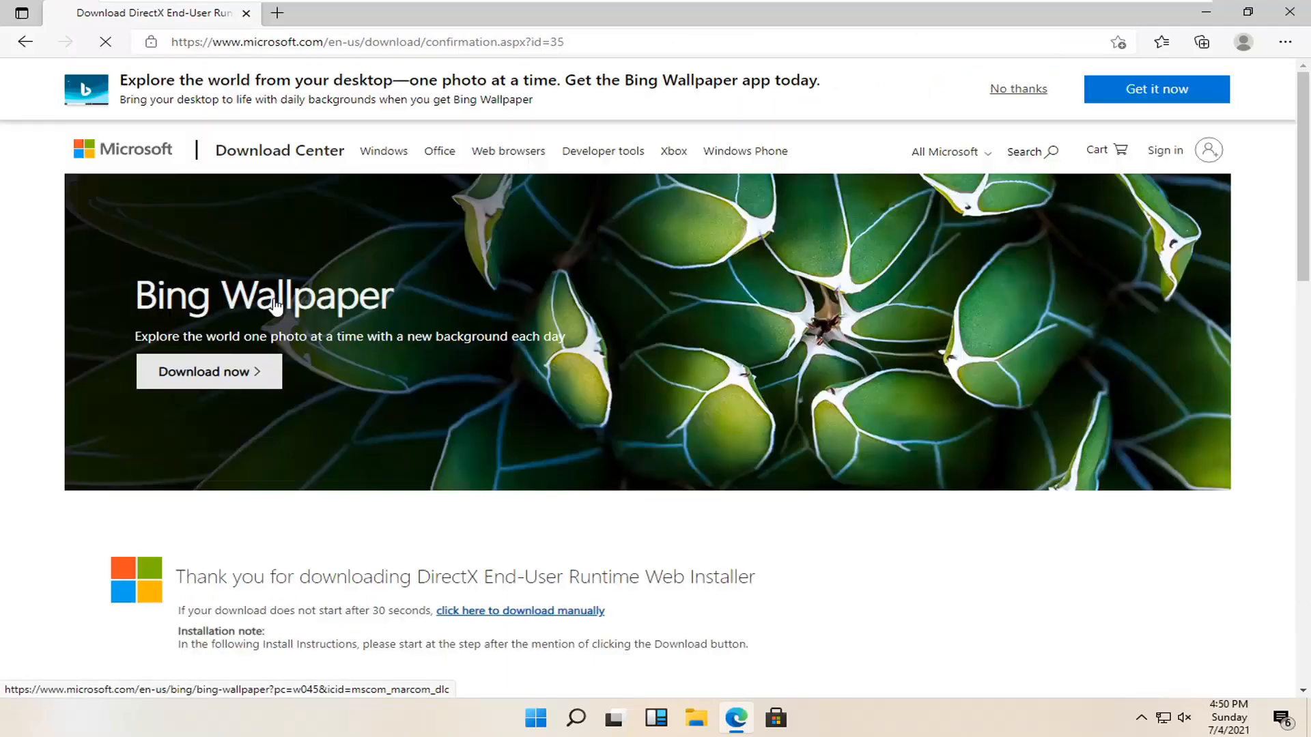
{"action": "scroll", "scroll_direction": "down", "scroll_amount": 3}
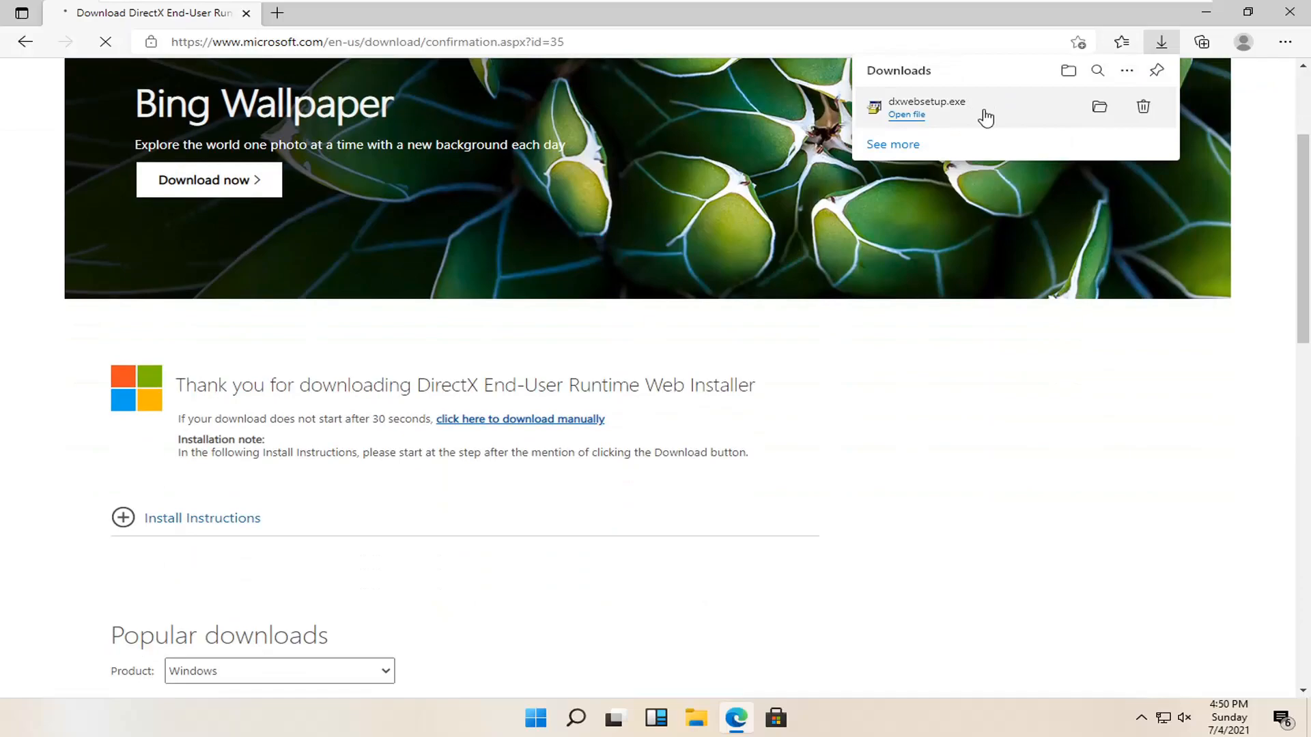
Run dxwebsetup.exe from Downloads and approve the User Account Control prompt with Yes
{"action": "left_click", "coordinate": [905, 115]}
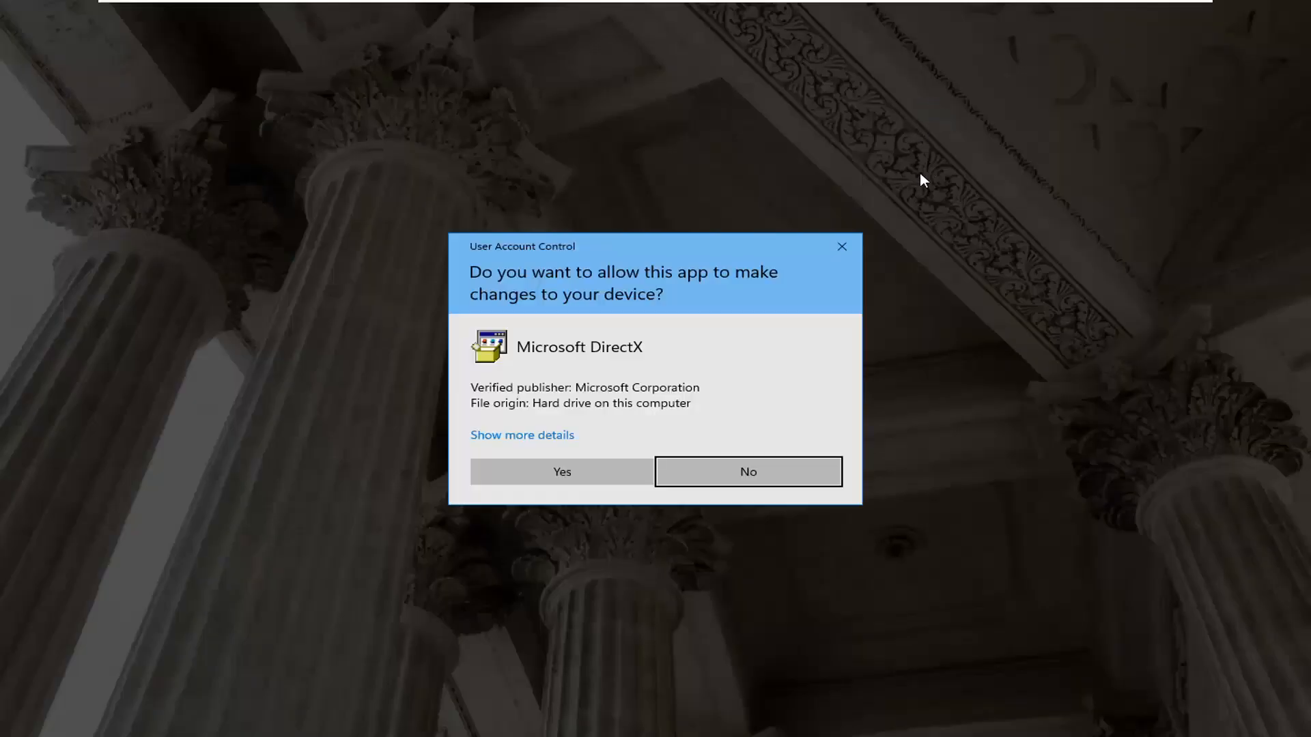
{"action": "mouse_move", "coordinate": [598, 370]}
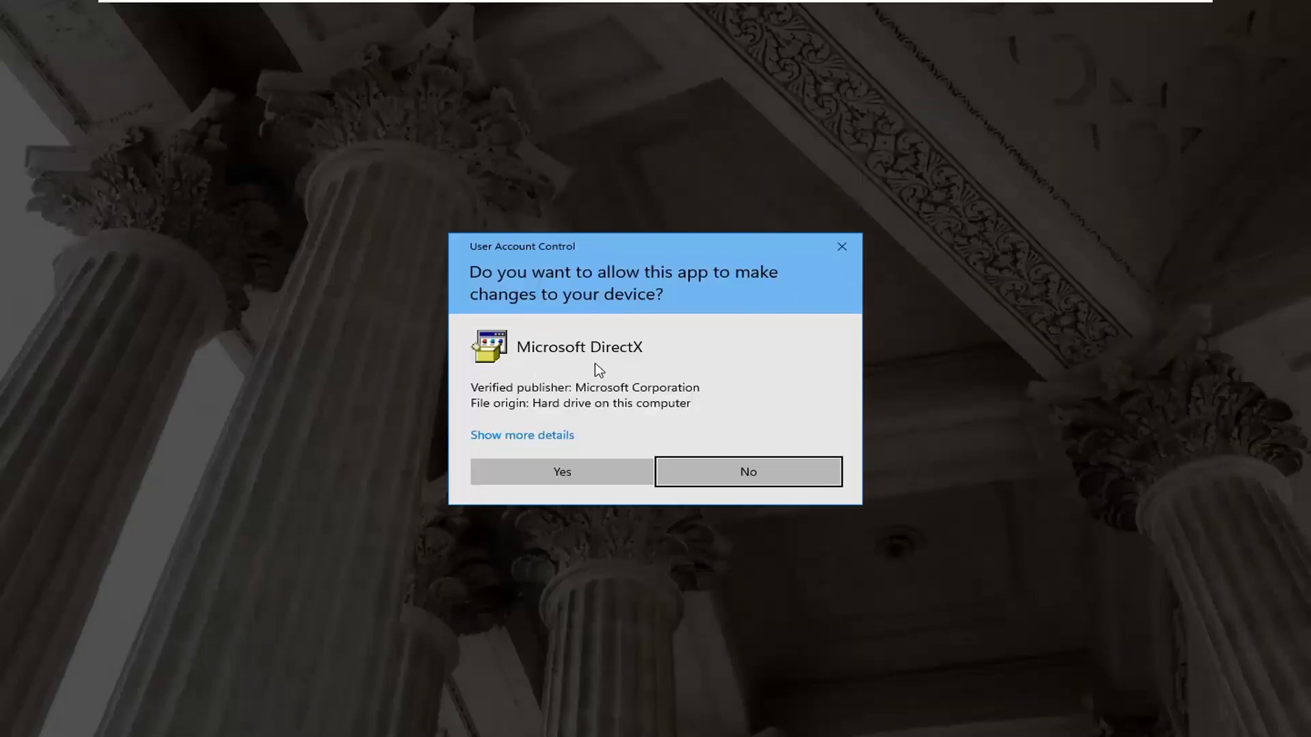
{"action": "left_click", "coordinate": [561, 472]}
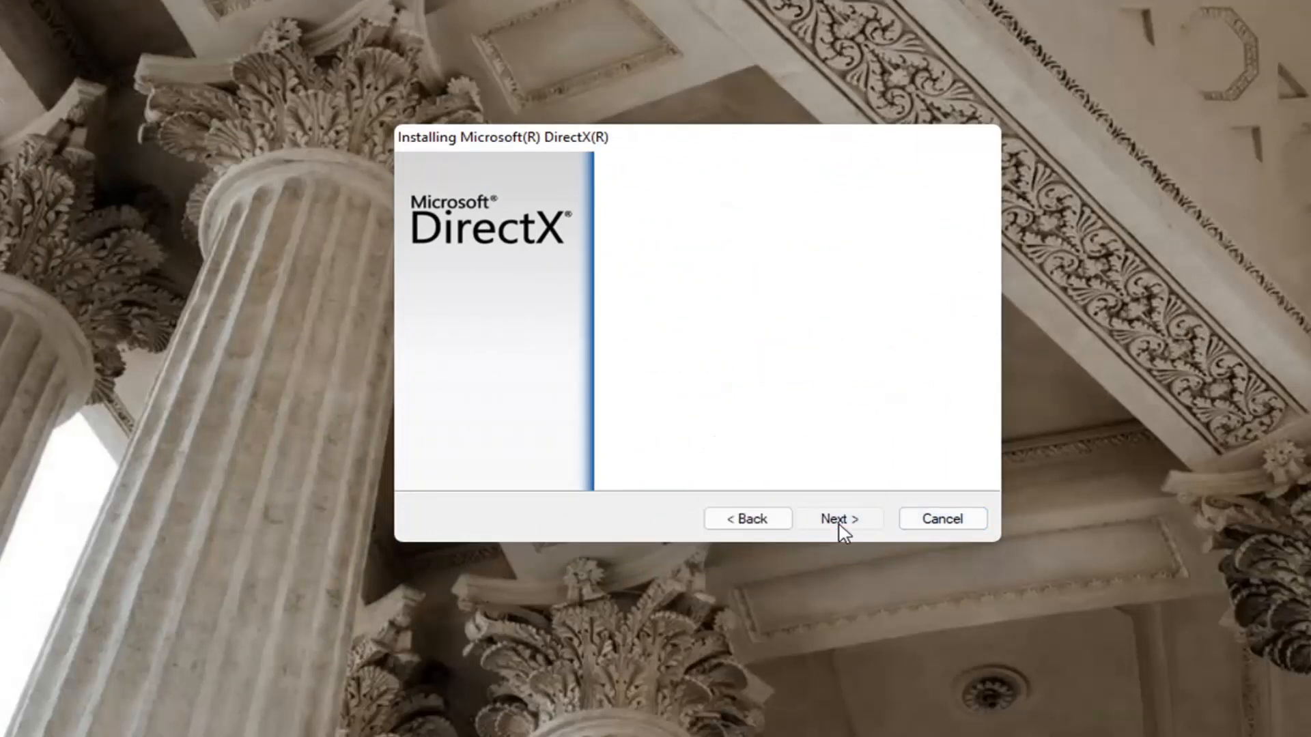
Advance past the welcome page and the Bing Bar offer, leaving Bing Bar unchecked
{"action": "left_click", "coordinate": [838, 519]}
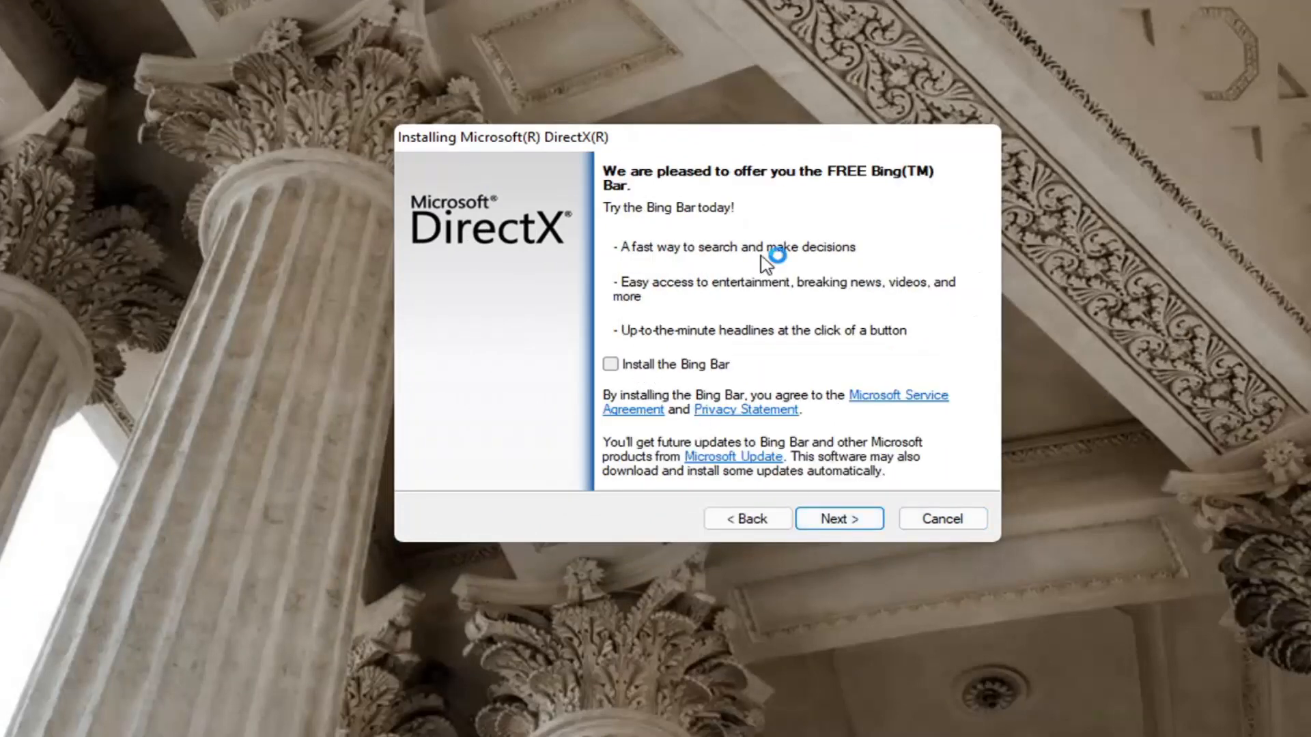
{"action": "left_click", "coordinate": [840, 519]}
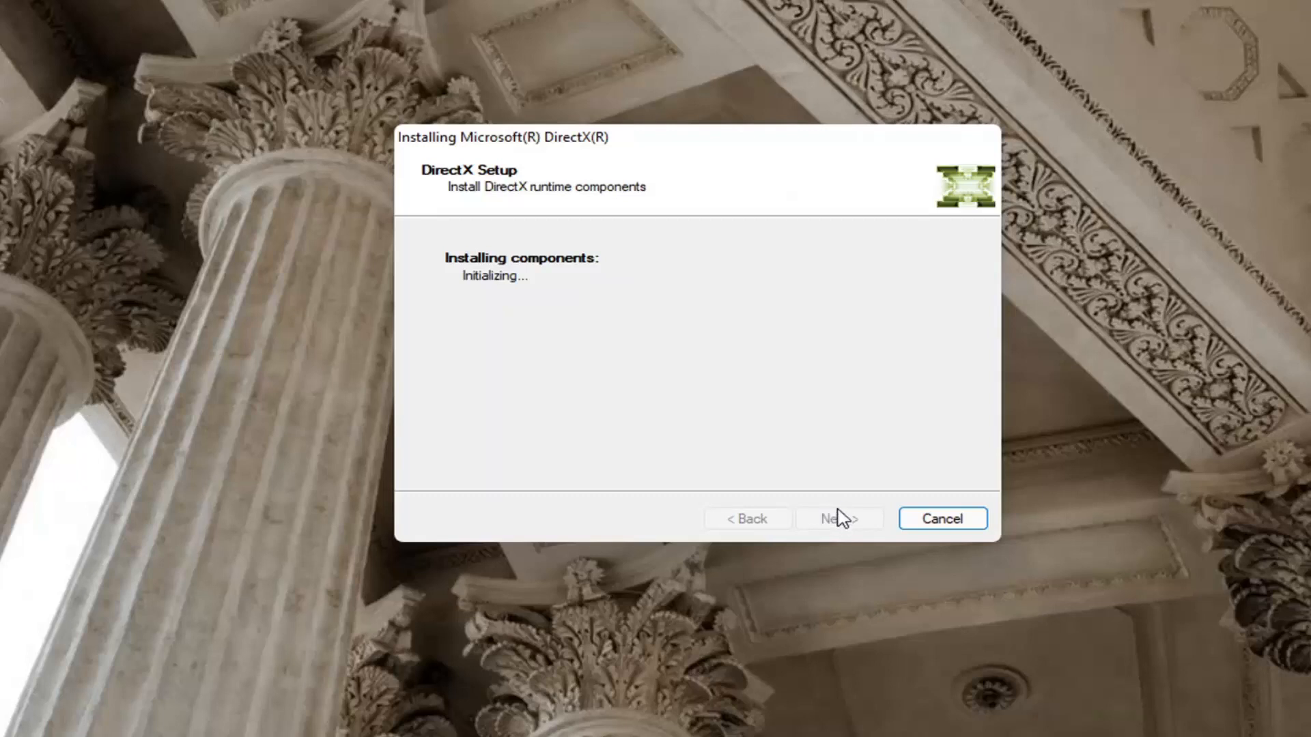
Start downloading the 93.3 MB runtime components and let installation run to completion
{"action": "left_click", "coordinate": [839, 519]}
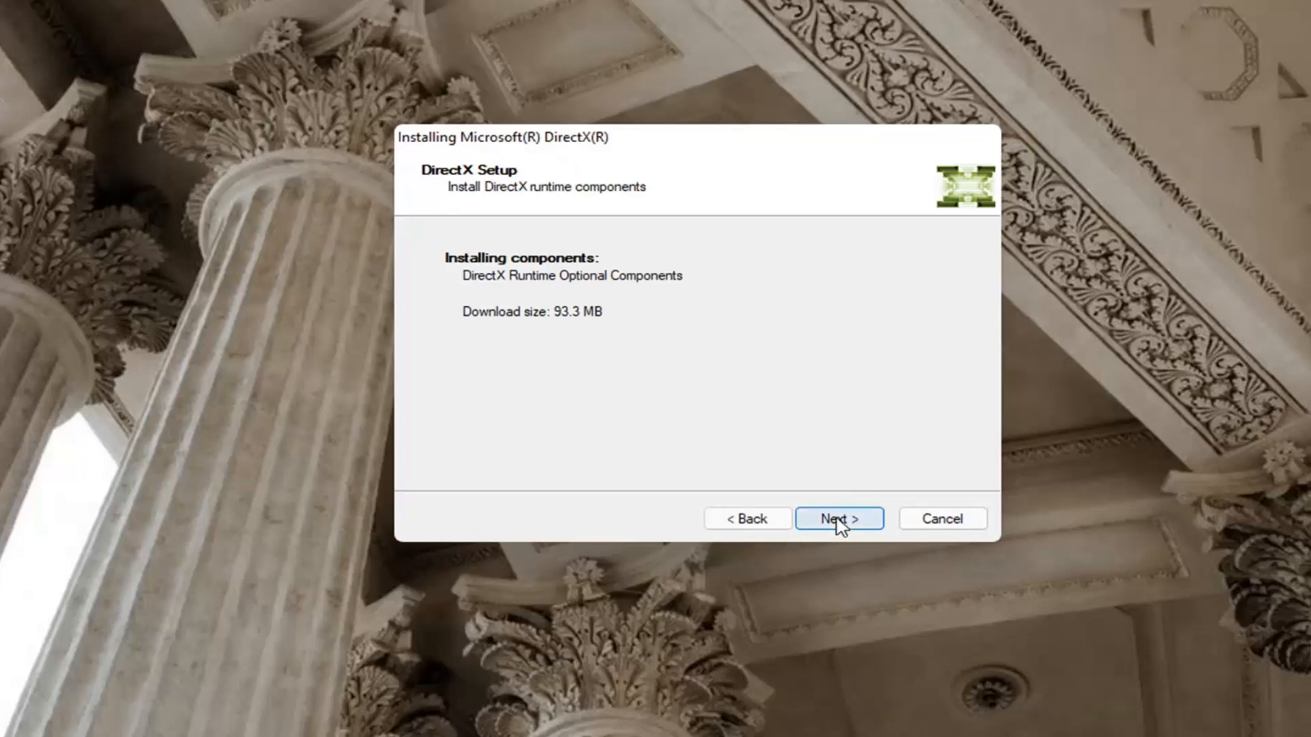
{"action": "left_click", "coordinate": [838, 519]}
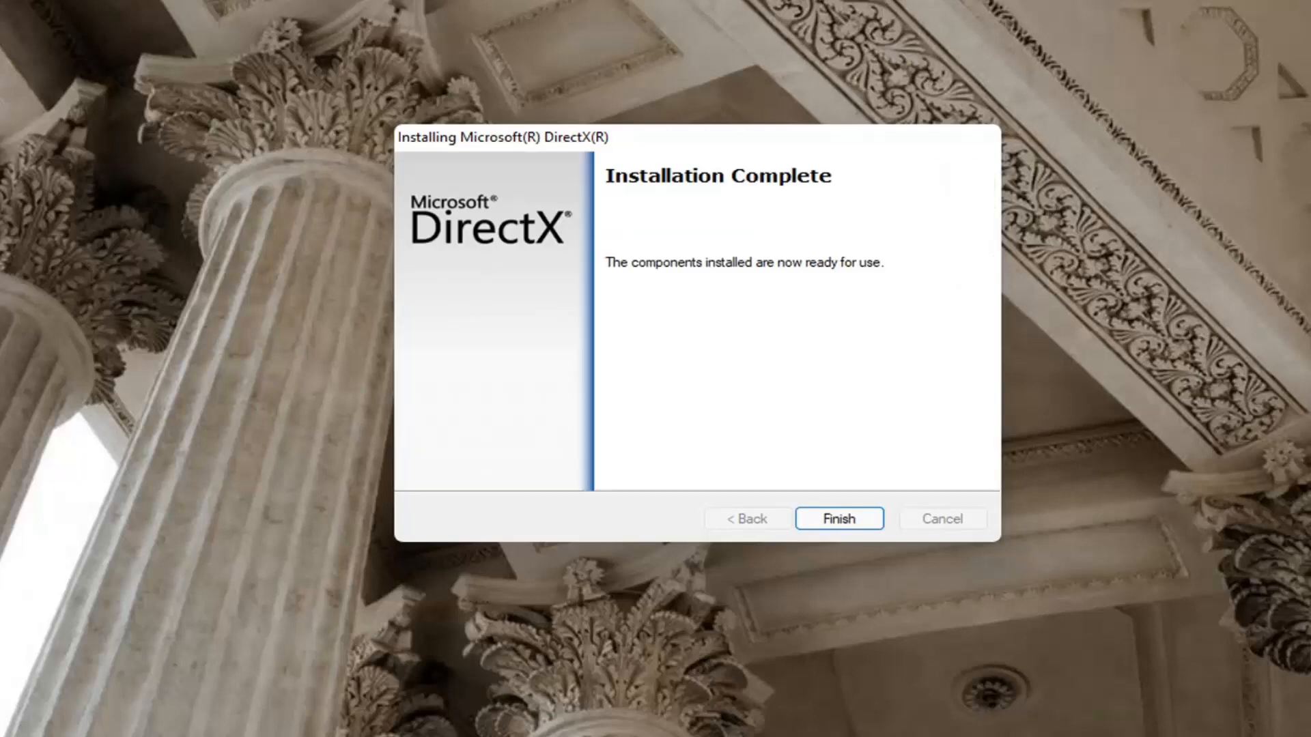
{"action": "mouse_move", "coordinate": [780, 345]}
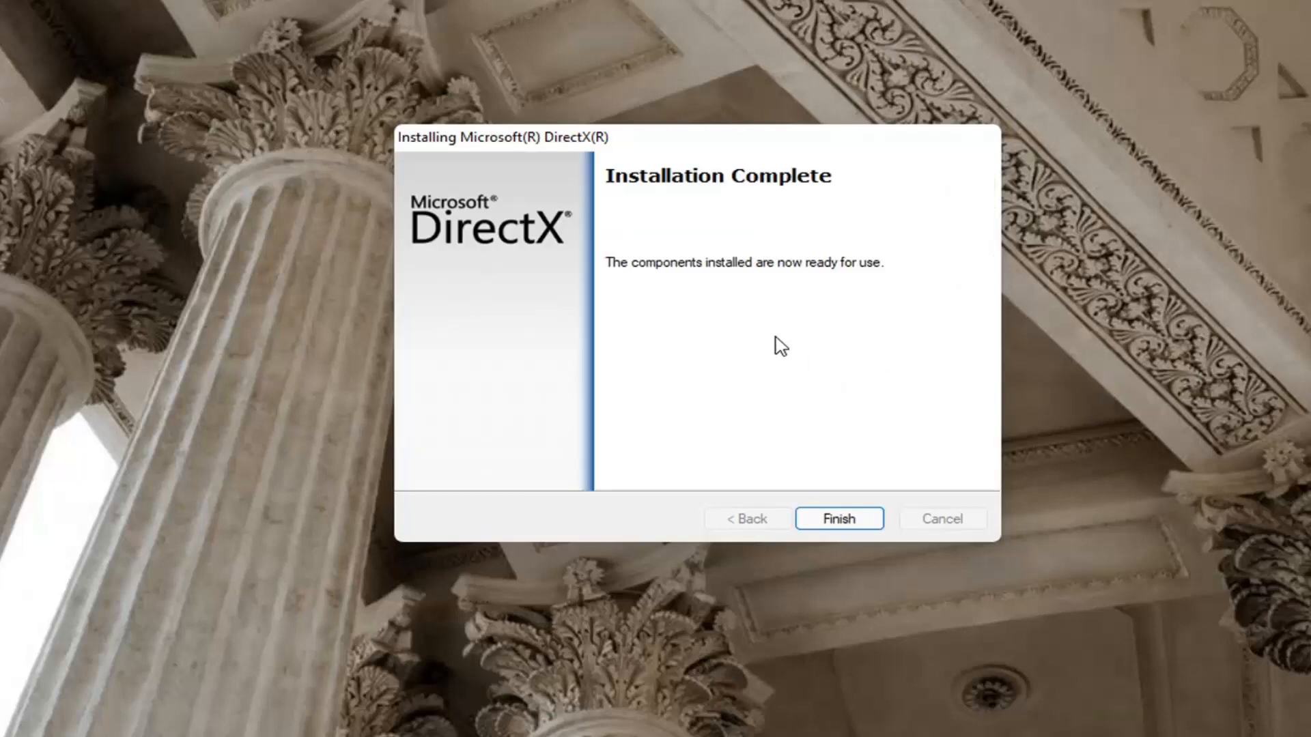
Finish the installer from the Installation Complete page, returning to the desktop
{"action": "left_click", "coordinate": [838, 519]}
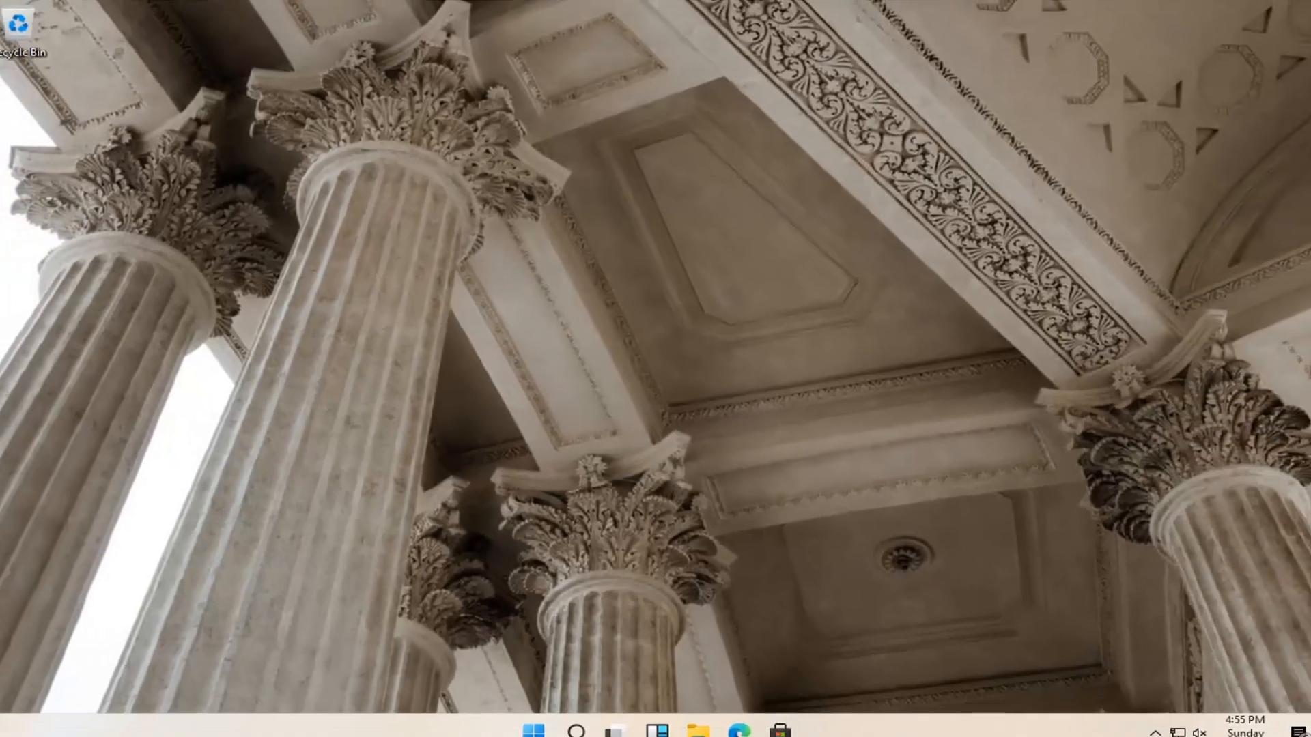